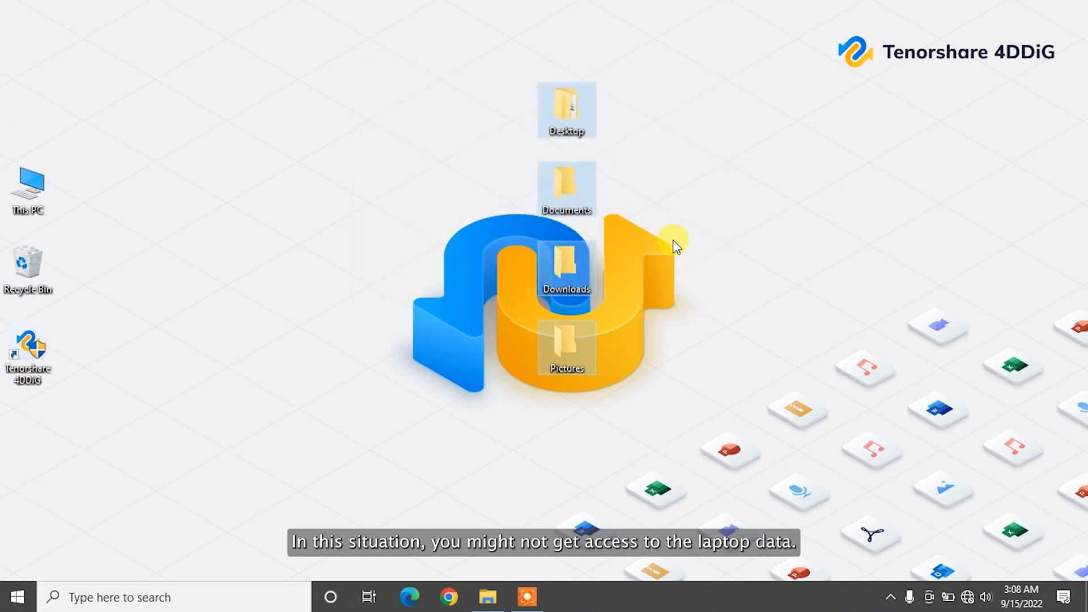
pyautogui.moveTo(595, 170)
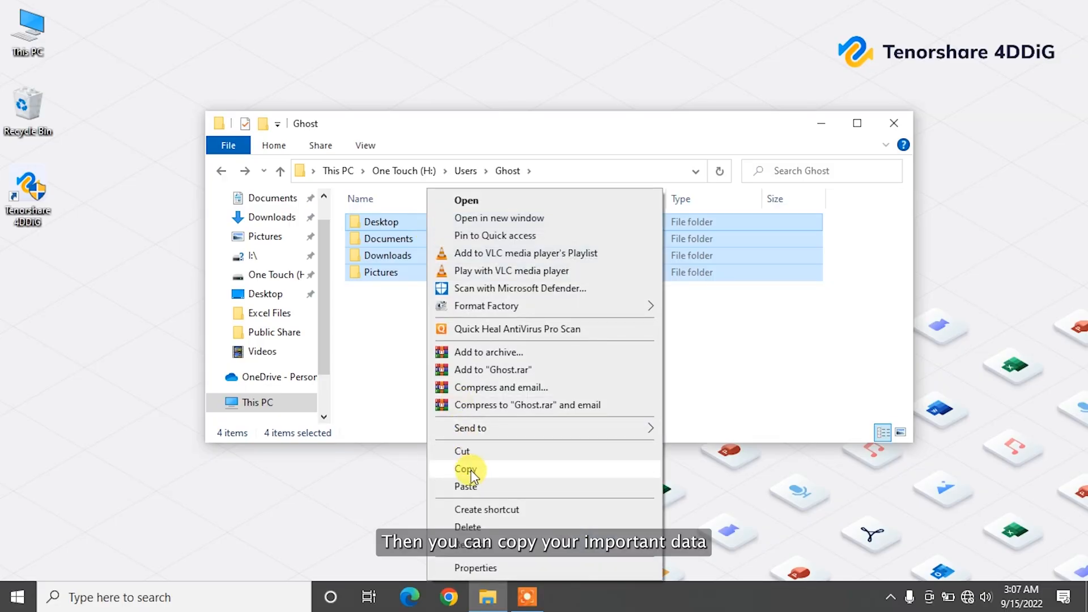
# Step: Bring up the context menu for the four selected user folders on the One Touch drive
pyautogui.rightClick(551, 125)
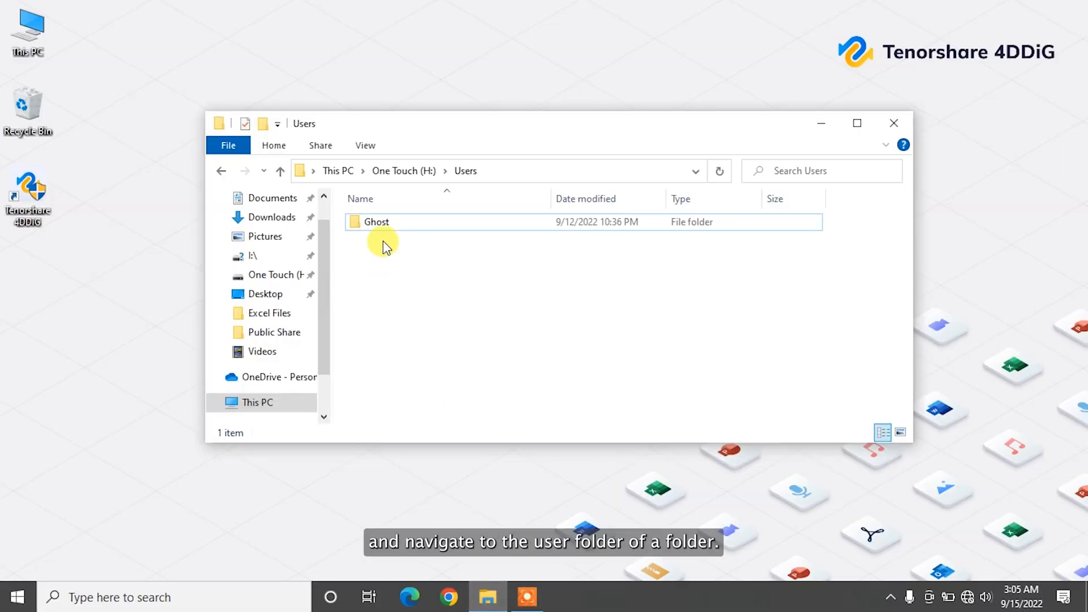
# Step: Reach the Ghost folder's Advanced Security Settings via Properties > Security
pyautogui.click(376, 221)
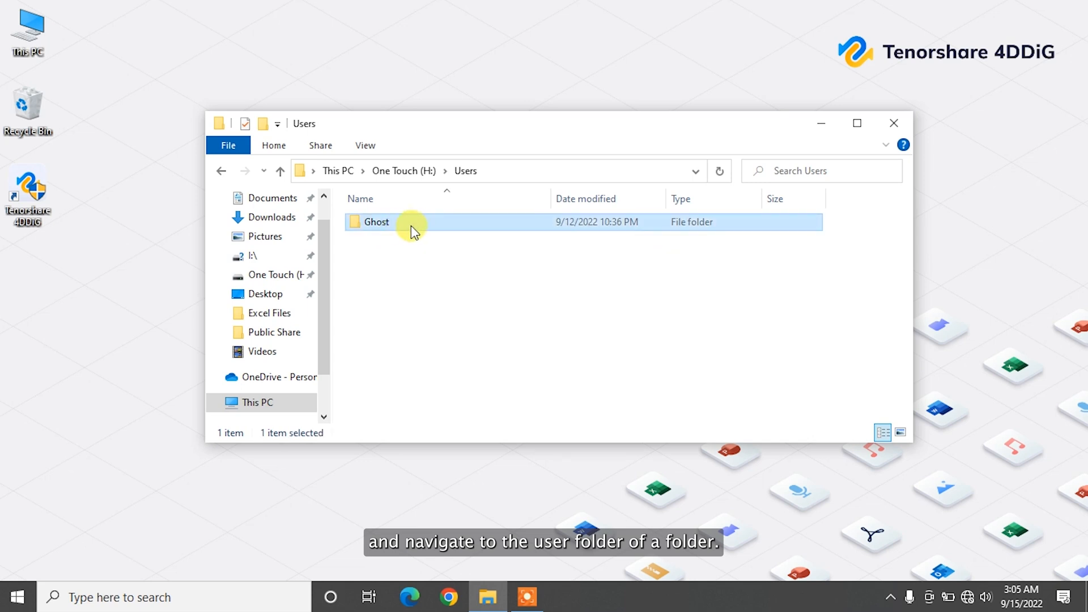
pyautogui.moveTo(405, 225)
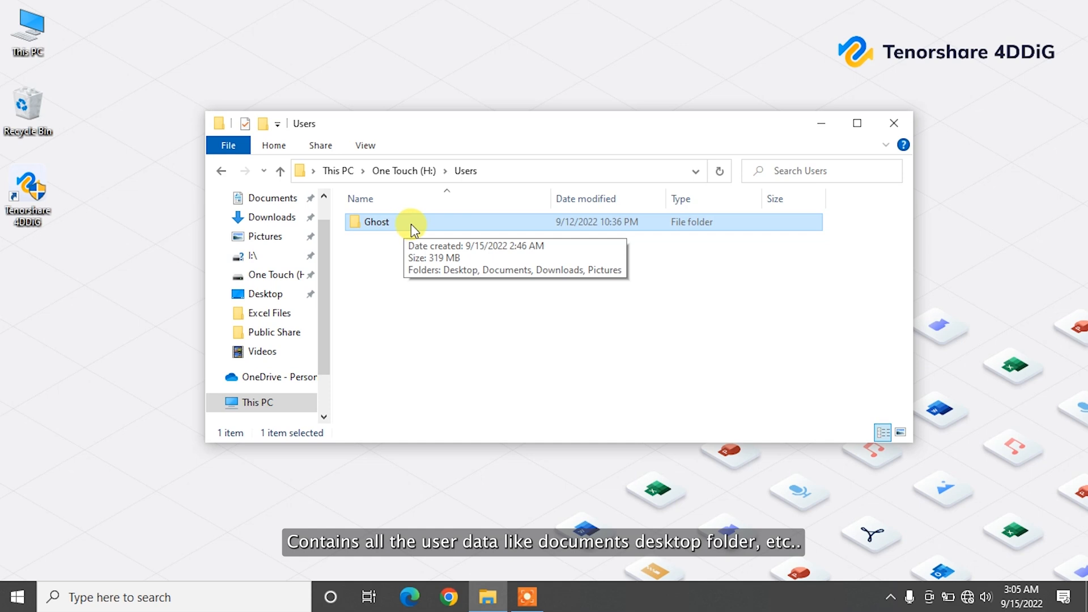
pyautogui.rightClick(376, 223)
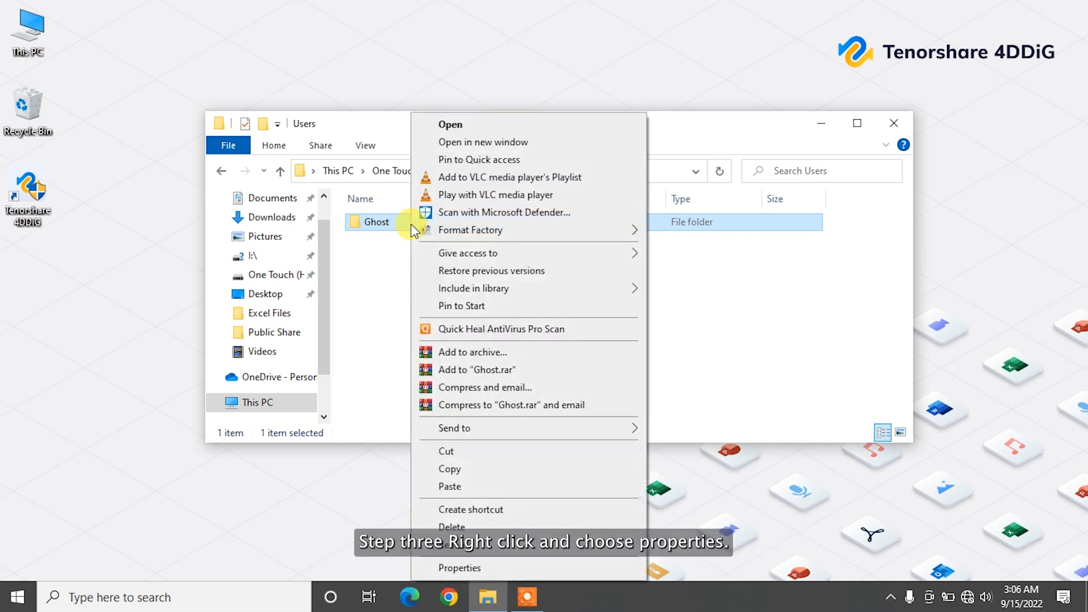
pyautogui.click(459, 568)
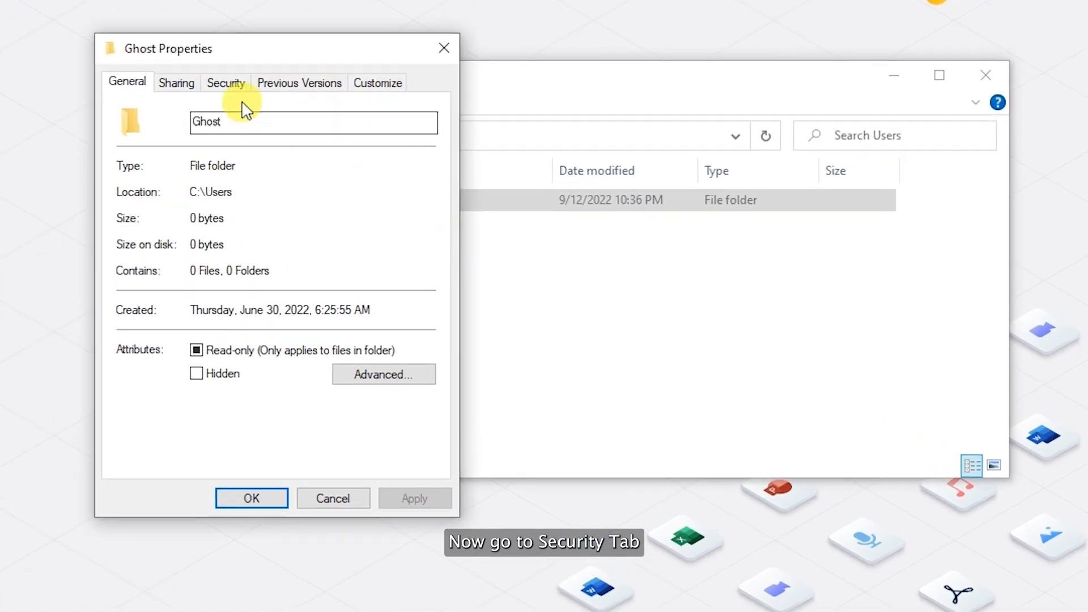
pyautogui.click(225, 83)
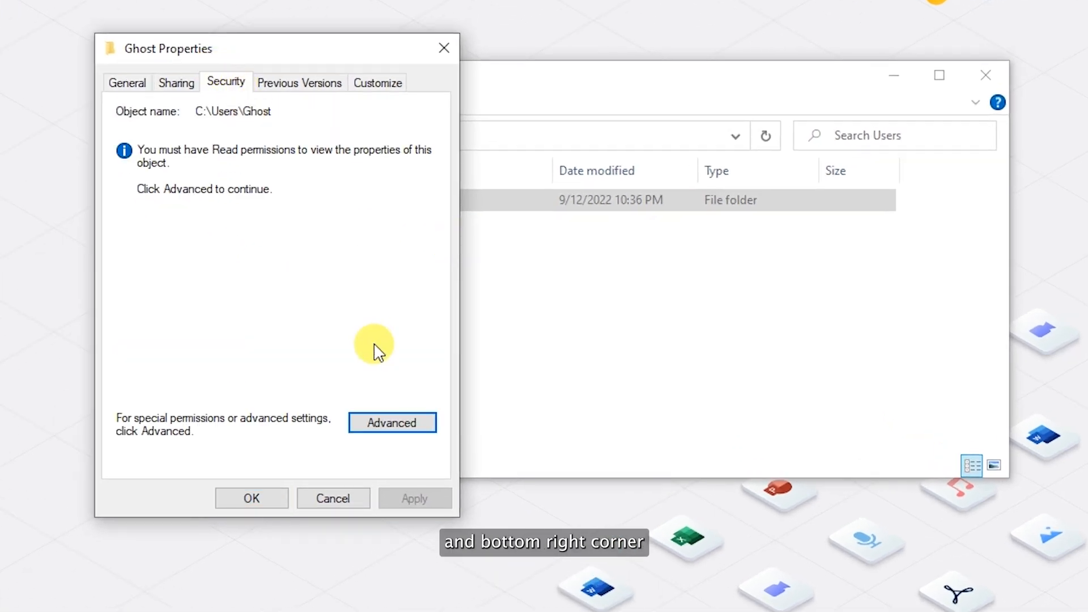
pyautogui.click(391, 422)
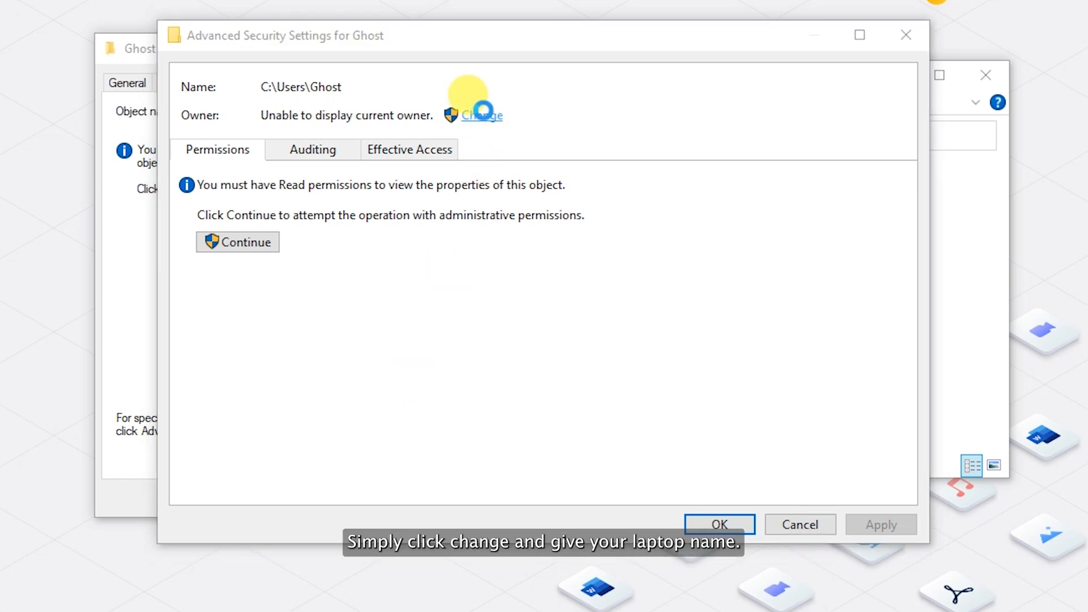
# Step: Change the Ghost folder's owner to the laptop account 'arth' and confirm
pyautogui.click(482, 116)
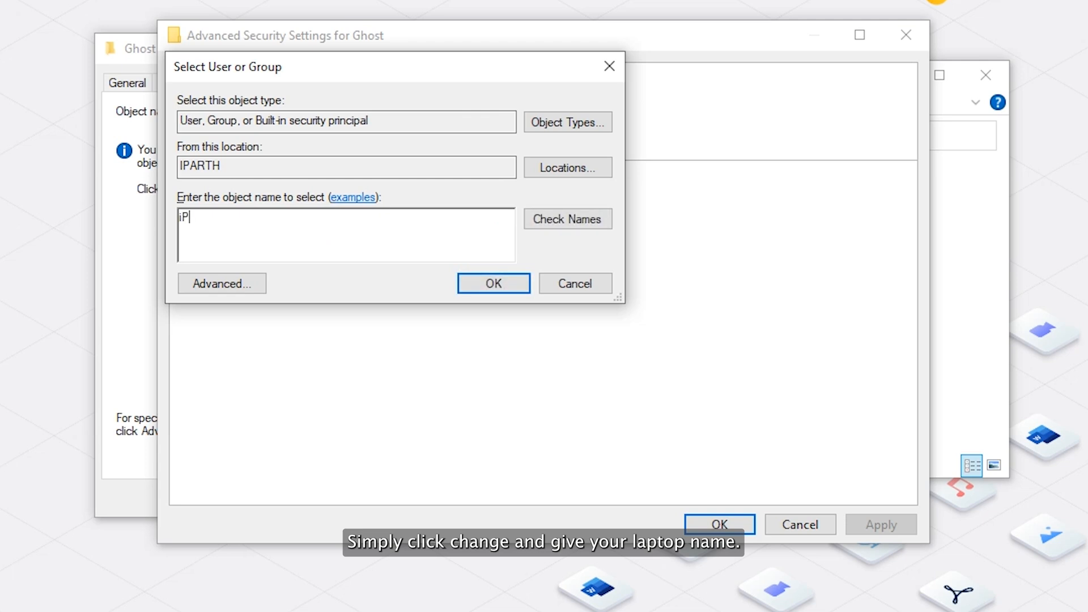
pyautogui.write('arth')
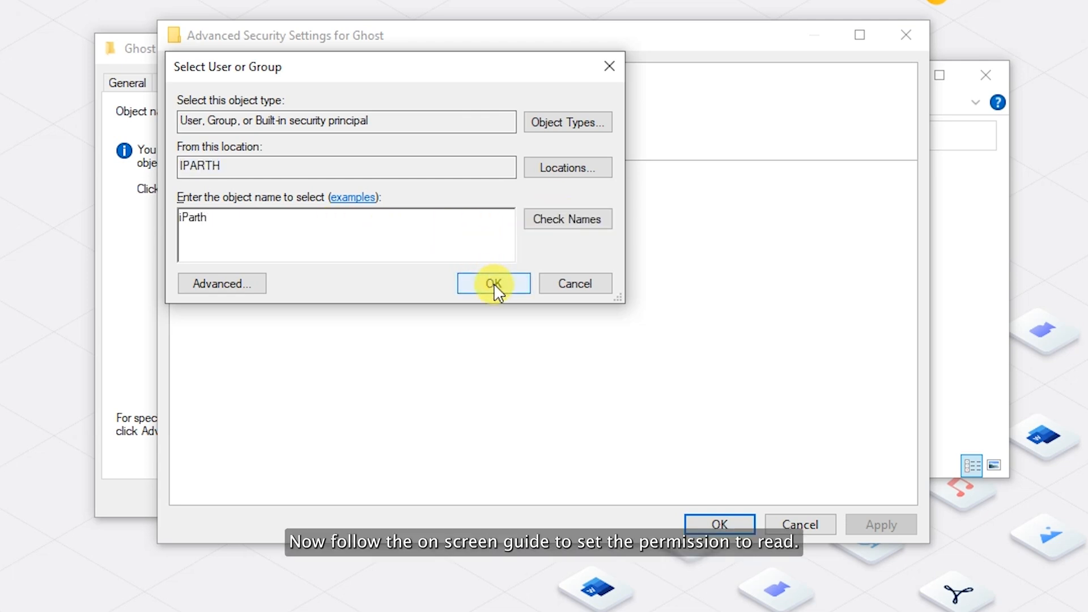
pyautogui.click(493, 283)
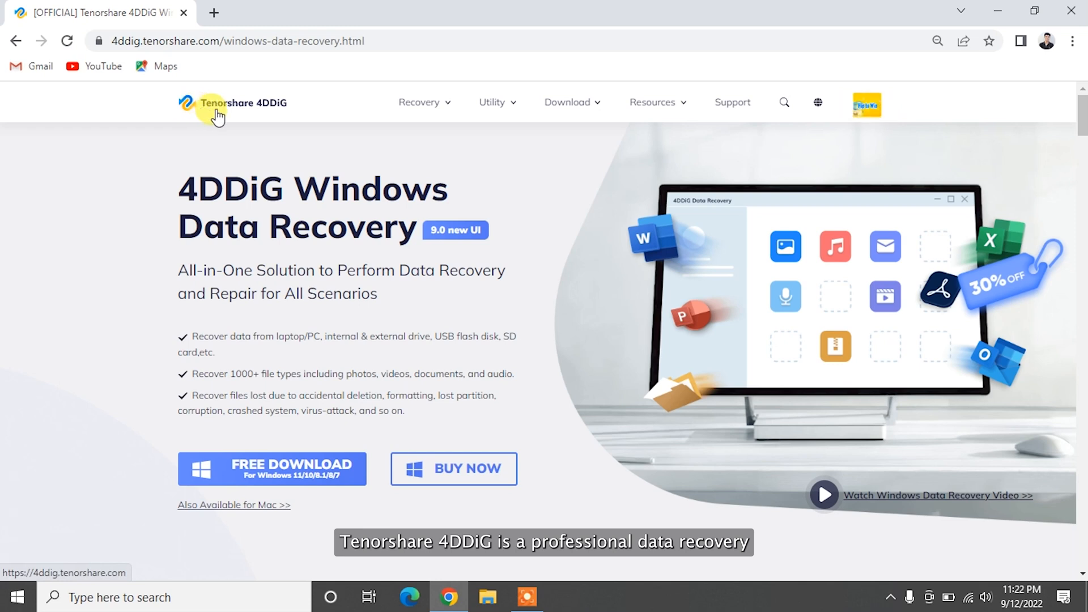
pyautogui.moveTo(185, 195)
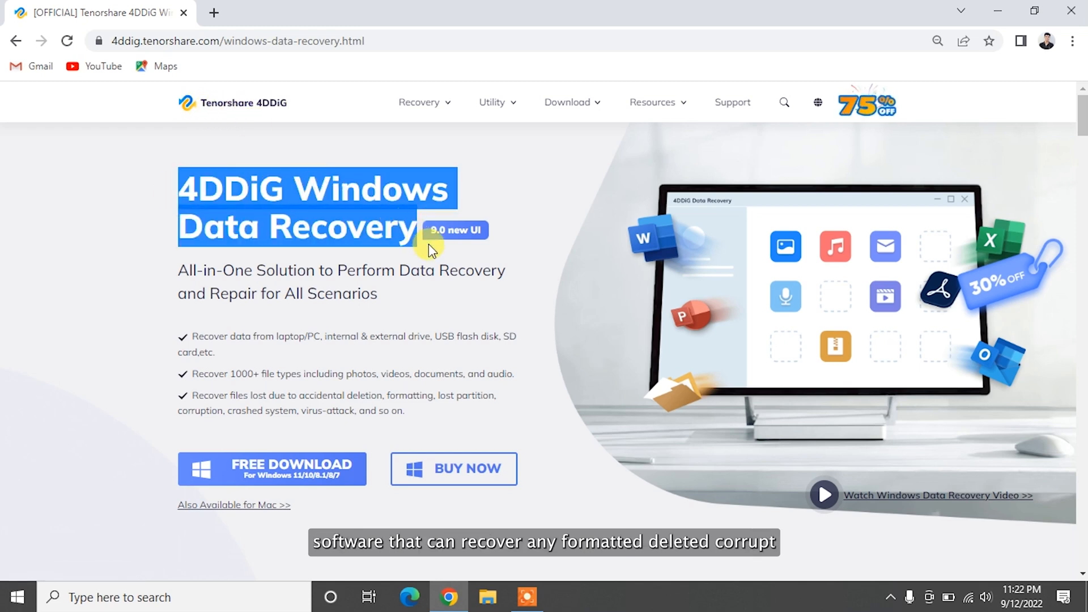
# Step: Review the 4DDiG Windows Data Recovery page and start the FREE TRIAL download
pyautogui.scroll(-3)
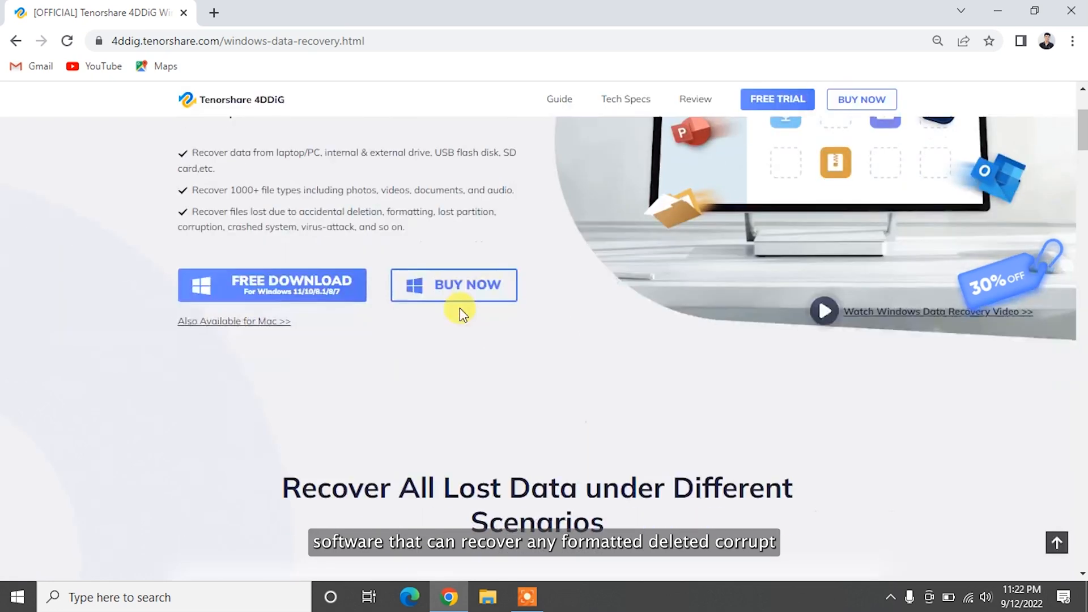
pyautogui.scroll(-3)
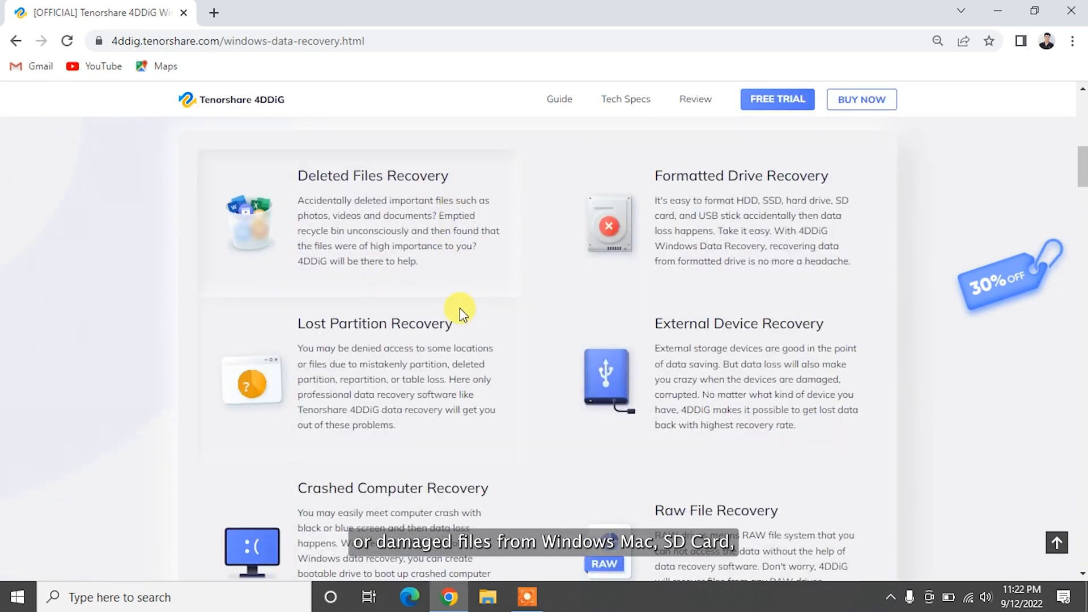
pyautogui.moveTo(446, 349)
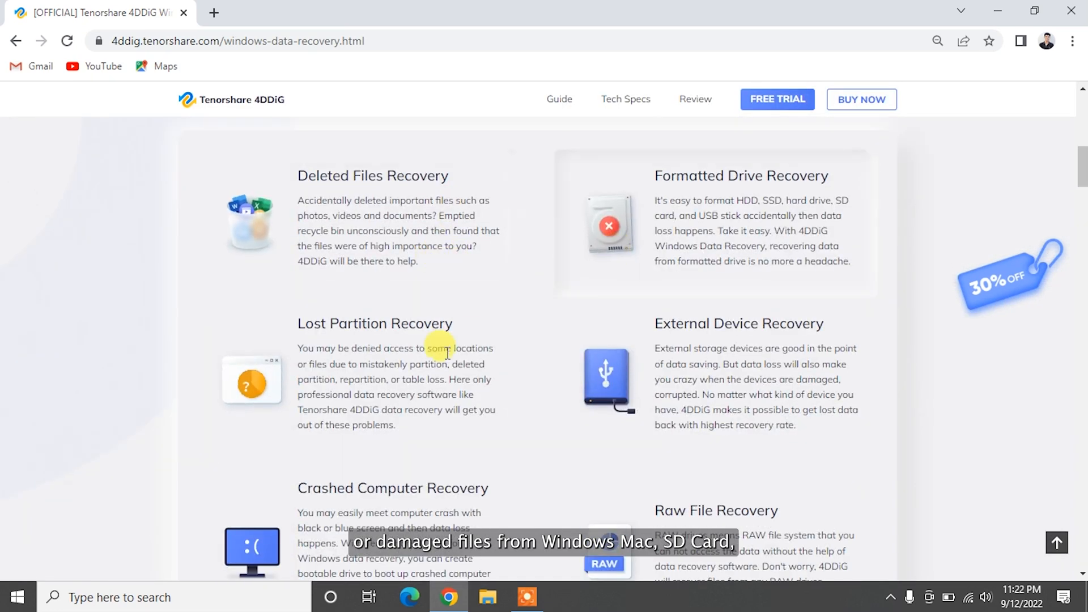
pyautogui.scroll(-3)
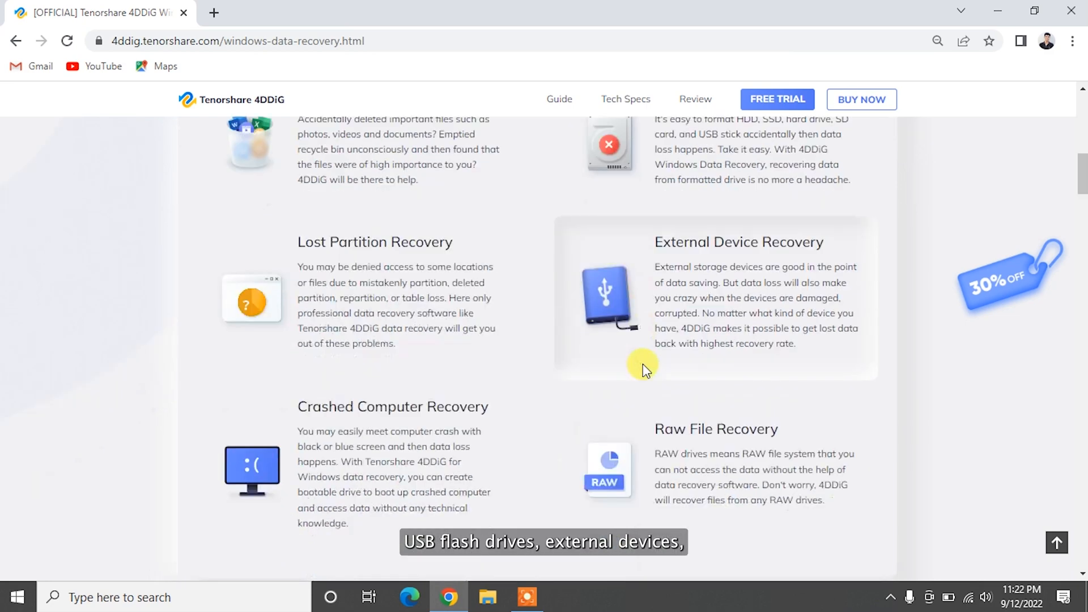
pyautogui.scroll(-3)
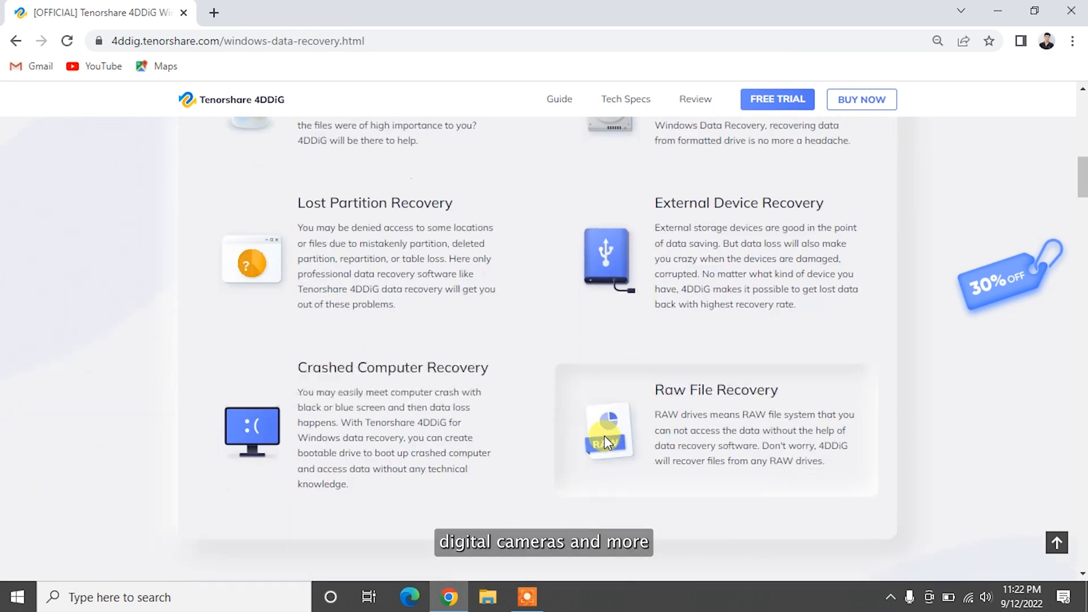
pyautogui.scroll(-3)
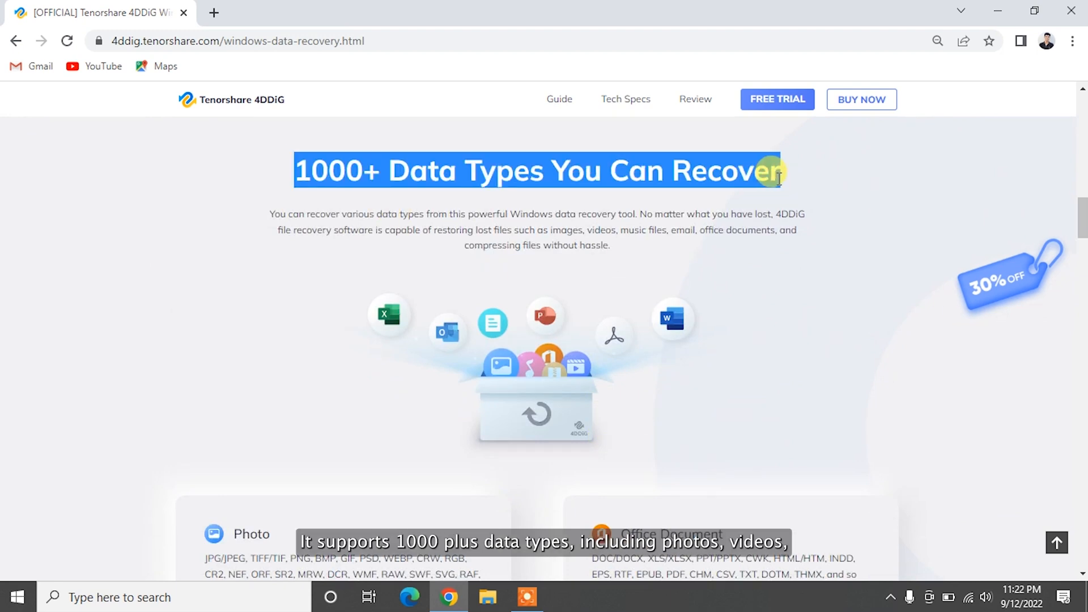
pyautogui.moveTo(801, 182)
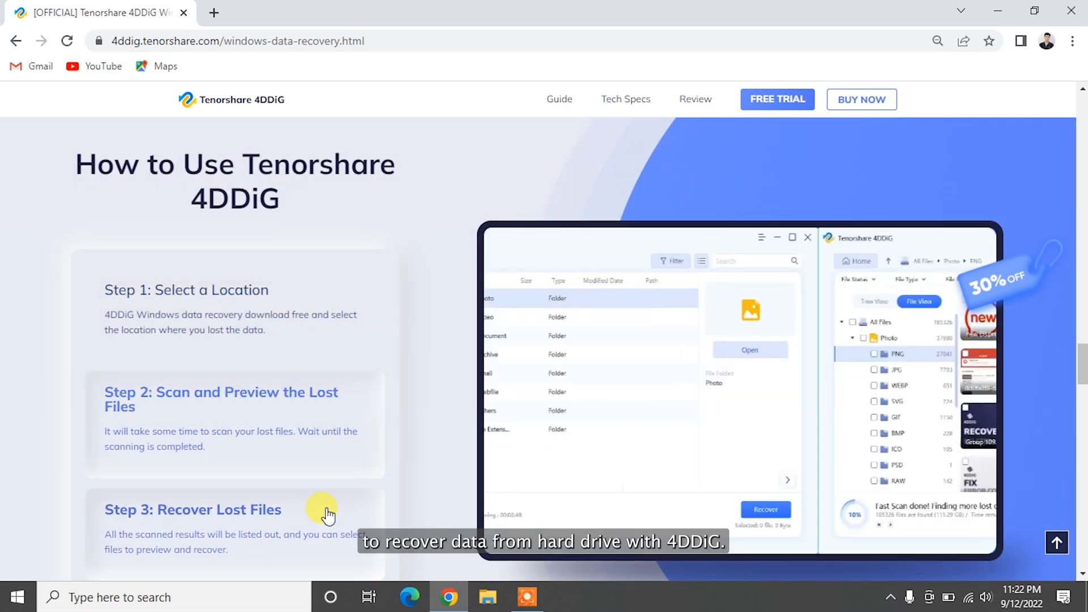
pyautogui.moveTo(776, 100)
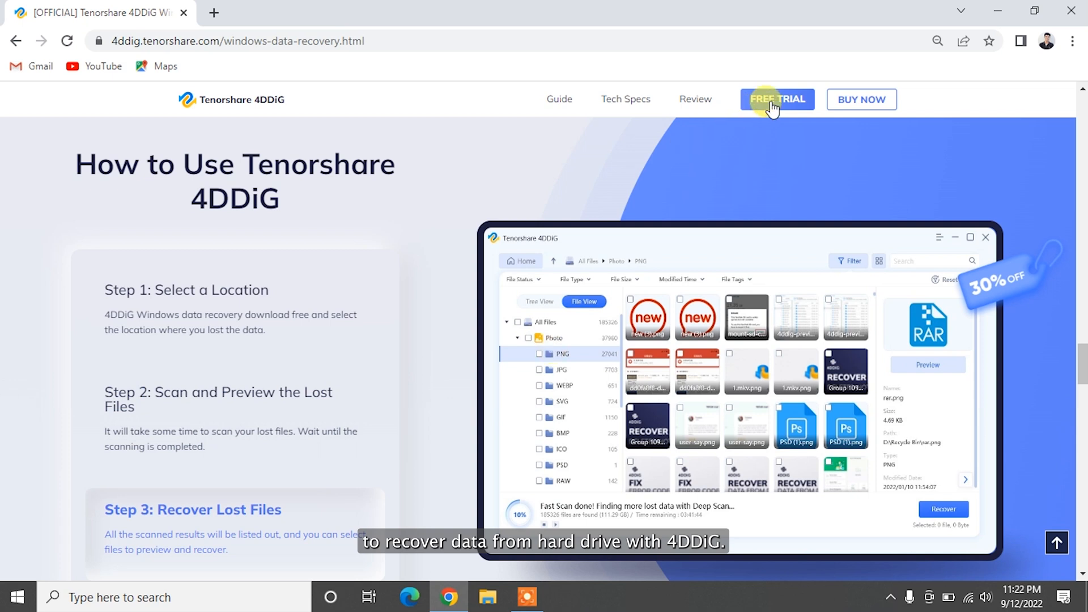
pyautogui.click(777, 100)
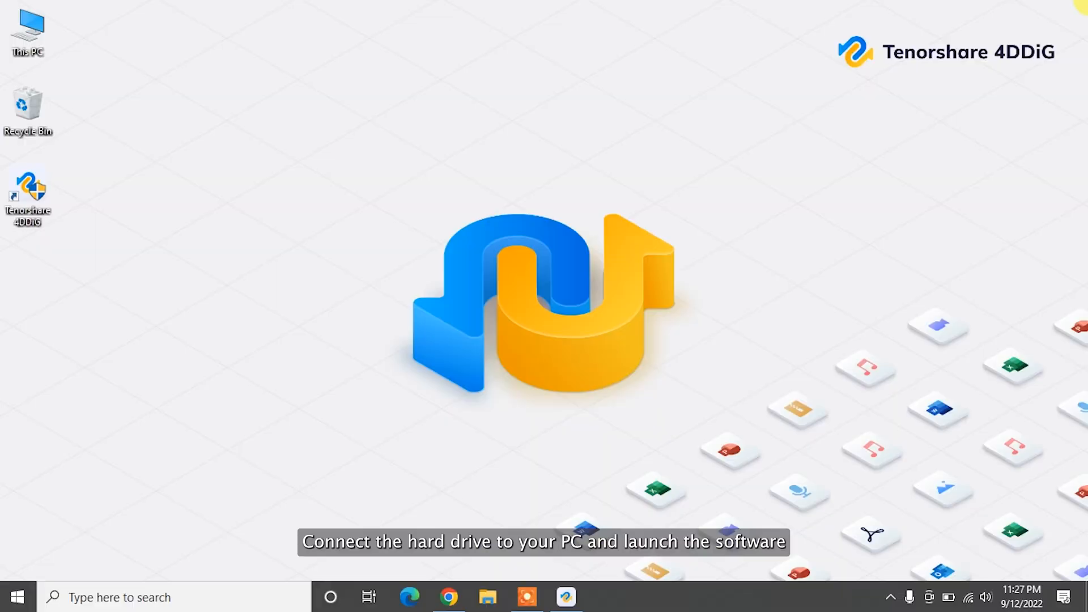
# Step: Launch 4DDiG and scan the One Touch external drive for all file types
pyautogui.doubleClick(26, 187)
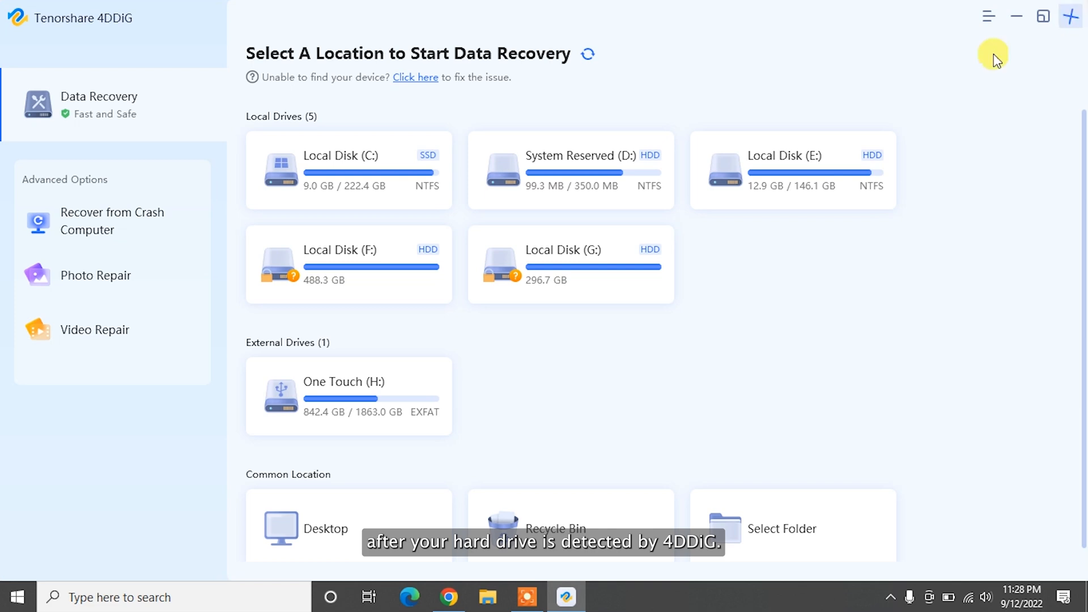
pyautogui.moveTo(274, 350)
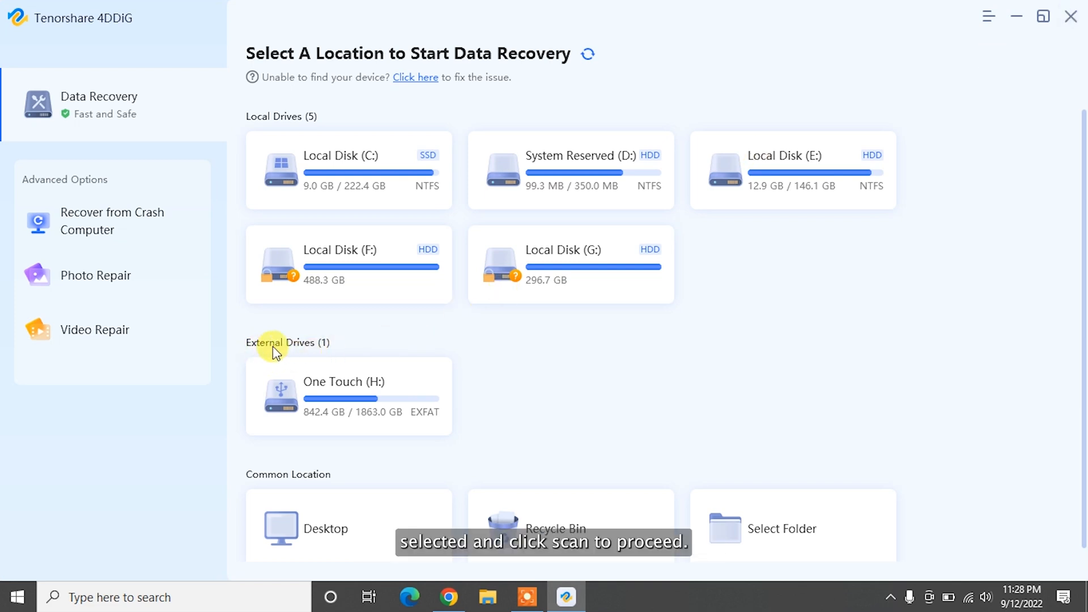
pyautogui.click(346, 396)
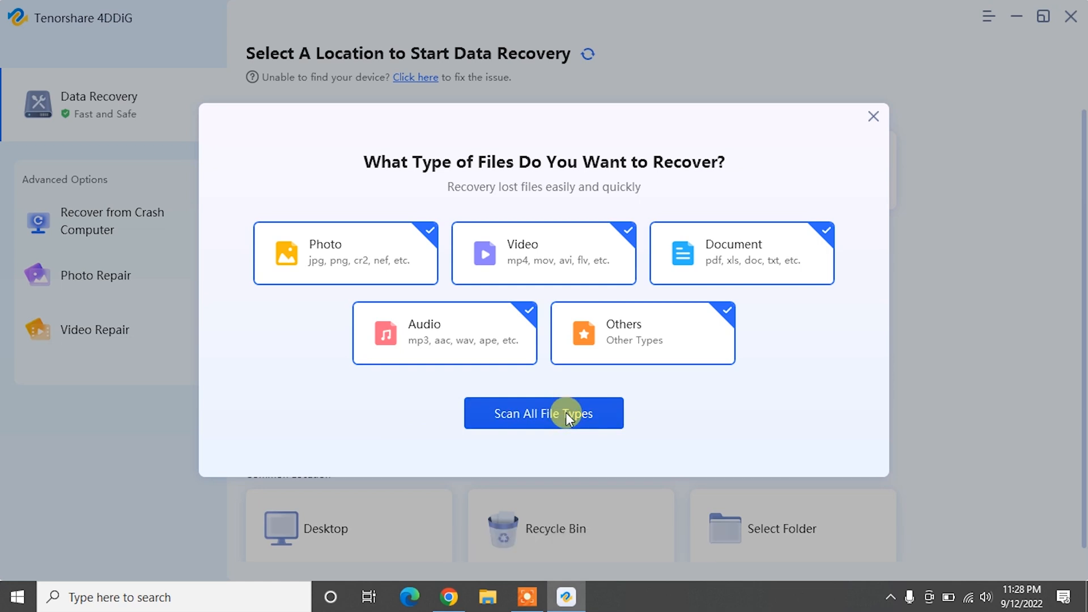
pyautogui.click(542, 412)
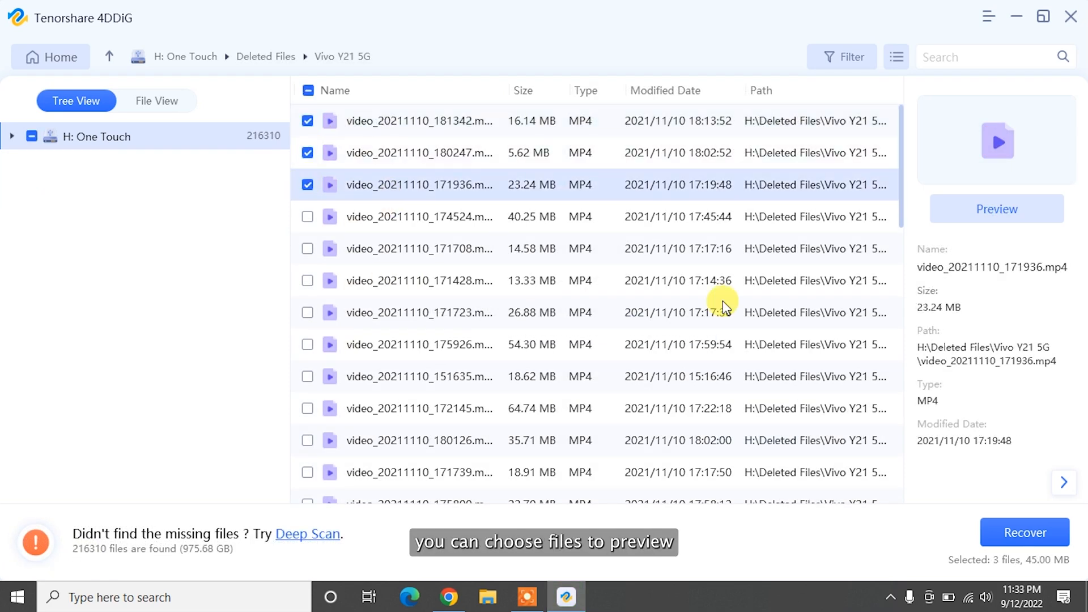
# Step: Recover the three checked Vivo Y21 5G videos to the Desktop
pyautogui.click(1024, 533)
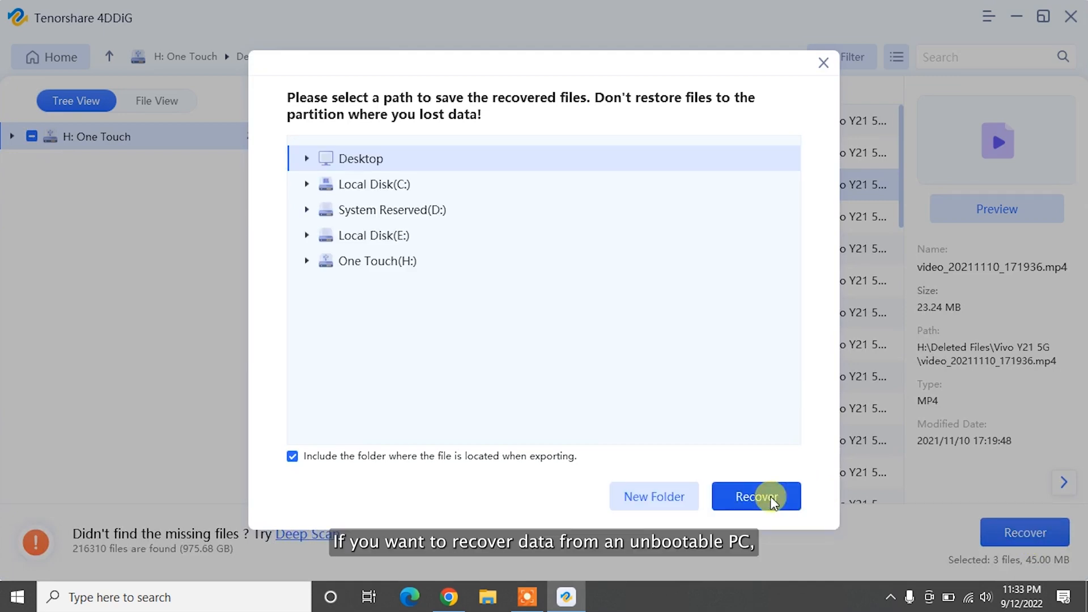
pyautogui.click(756, 496)
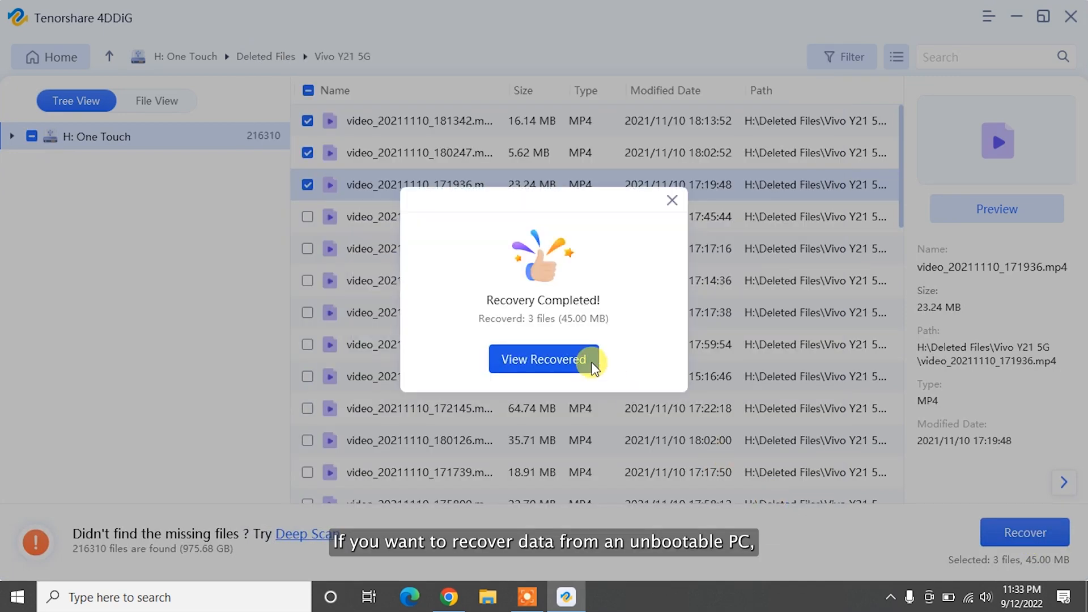
# Step: View the recovered videos folder from the Recovery Completed dialog, then return to 4DDiG
pyautogui.click(542, 360)
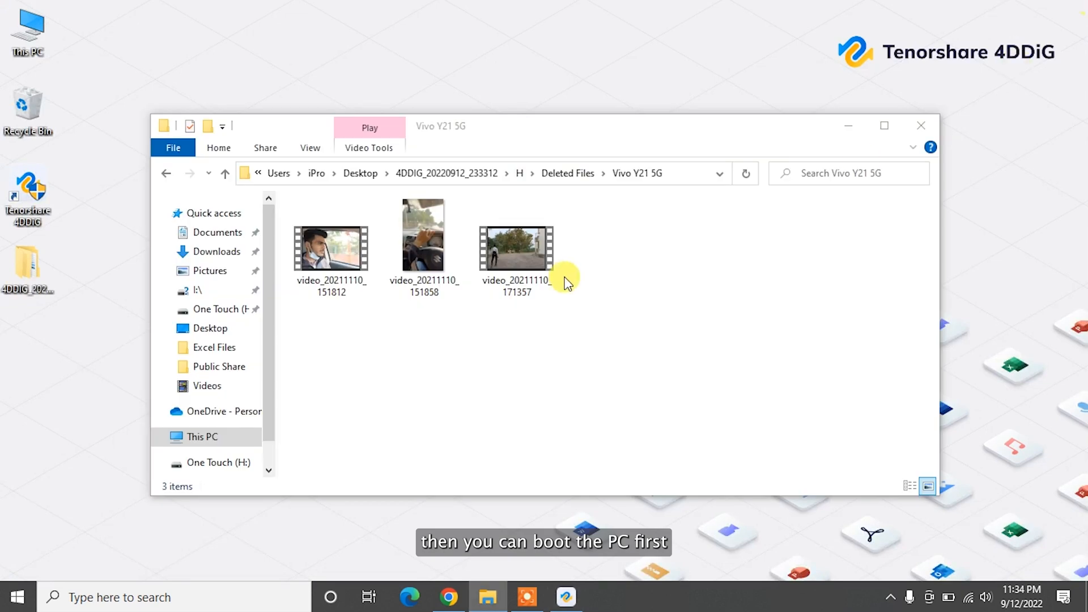
pyautogui.click(921, 125)
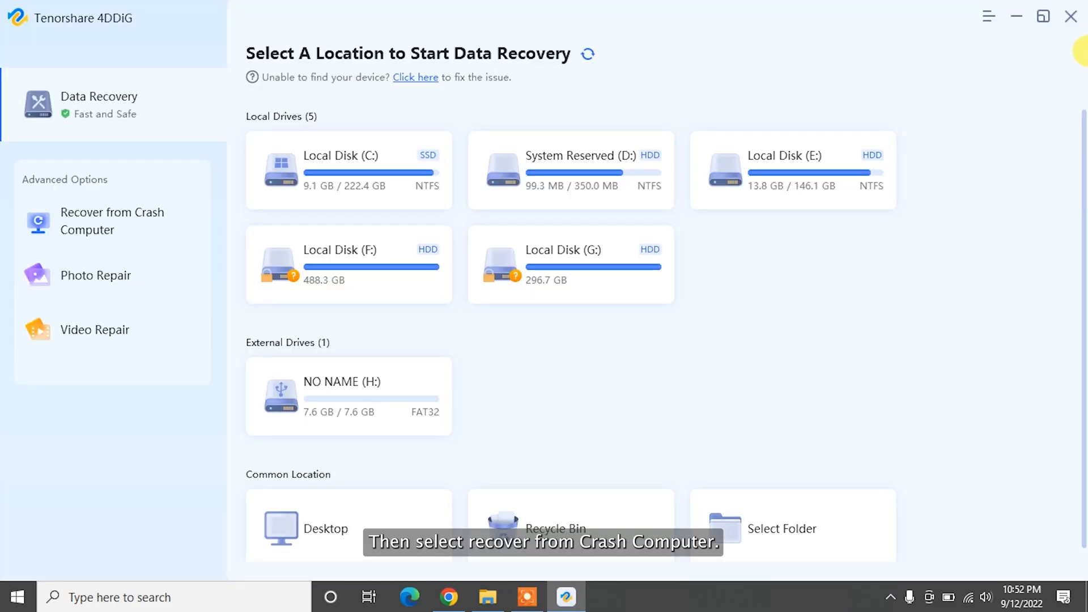
pyautogui.moveTo(117, 230)
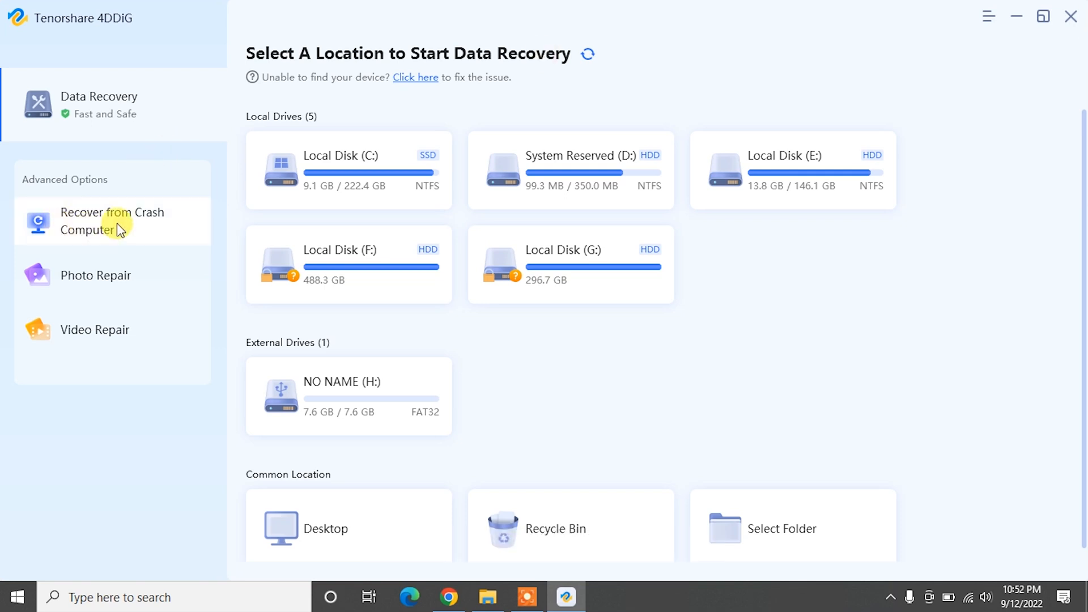
# Step: Choose Recover from Crash Computer and accept formatting the drive to make it bootable
pyautogui.click(110, 221)
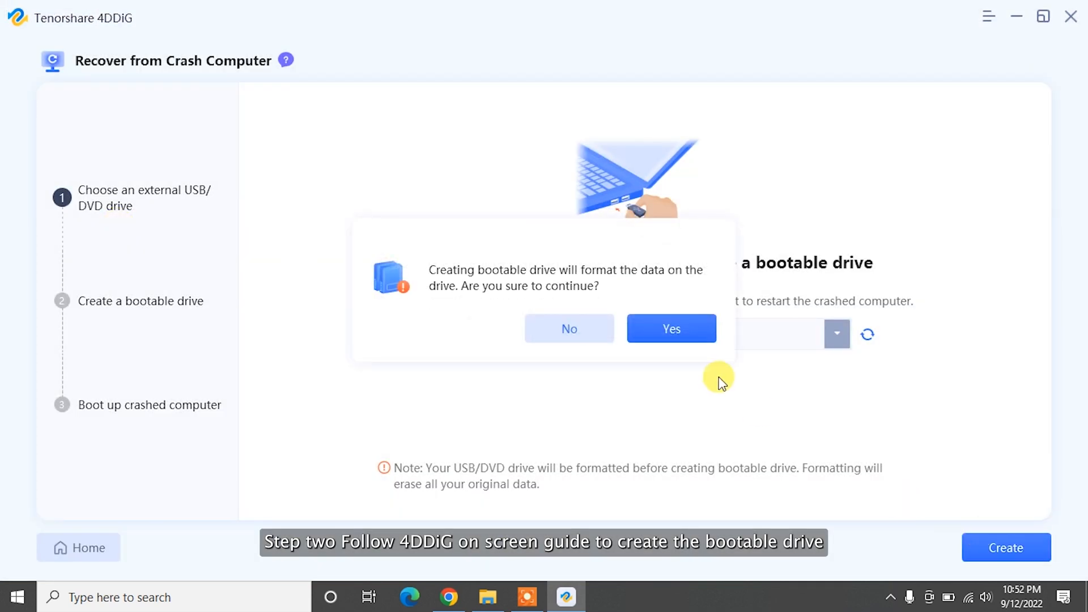
pyautogui.click(670, 329)
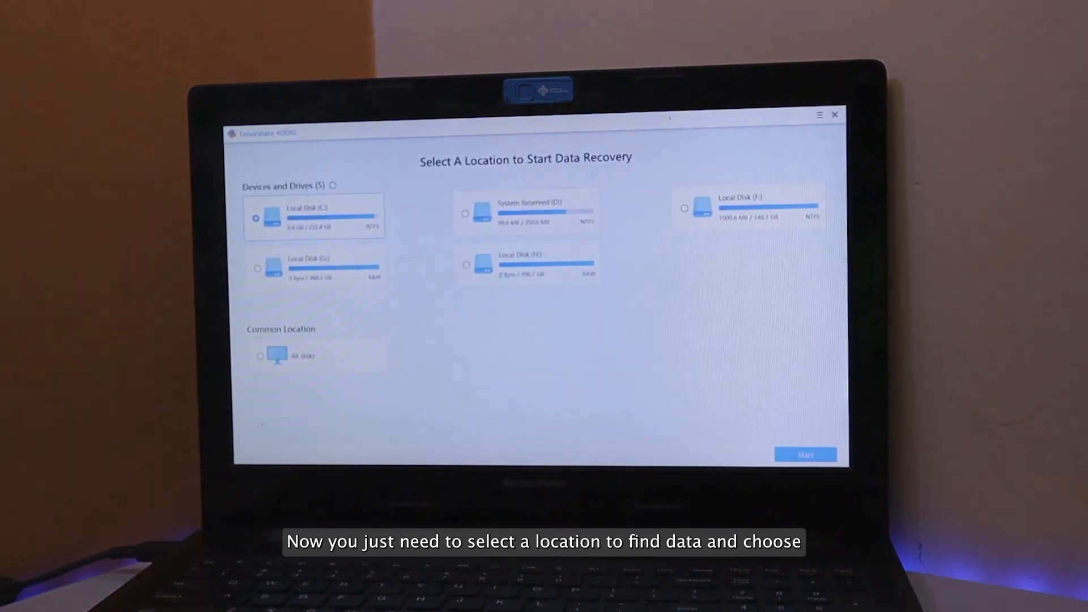
# Step: Scan the crashed laptop's Local Disk (C:) and recover the checked files to the USB drive
pyautogui.click(804, 454)
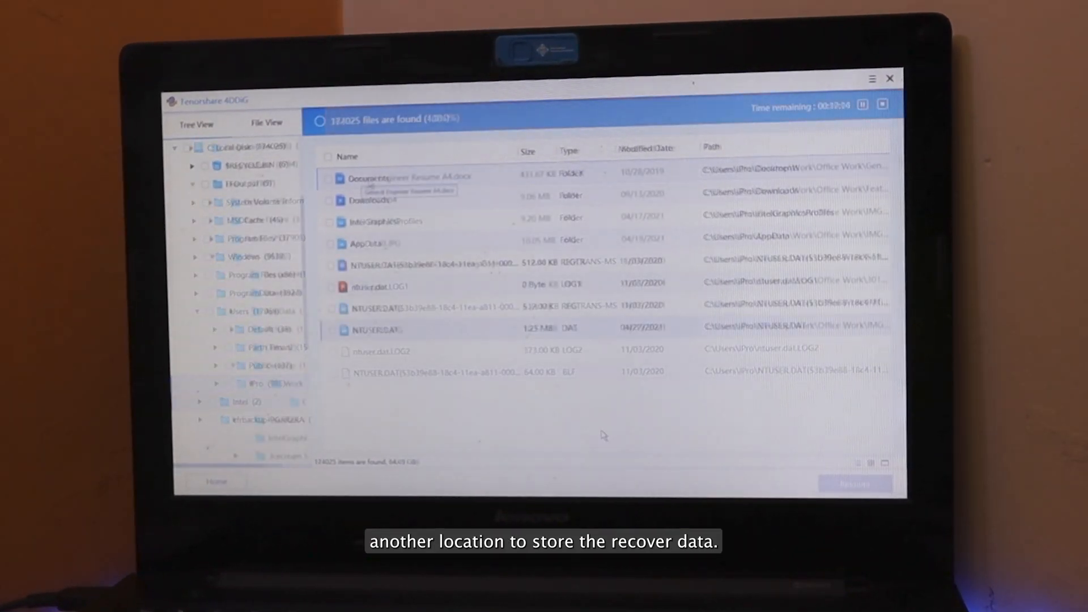
pyautogui.click(829, 471)
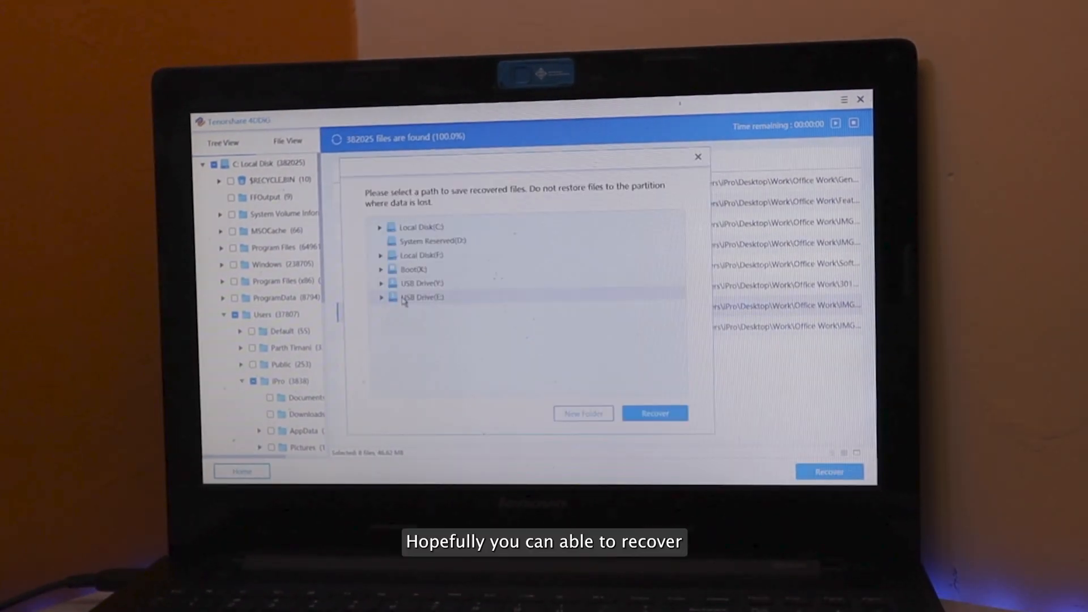
pyautogui.click(653, 413)
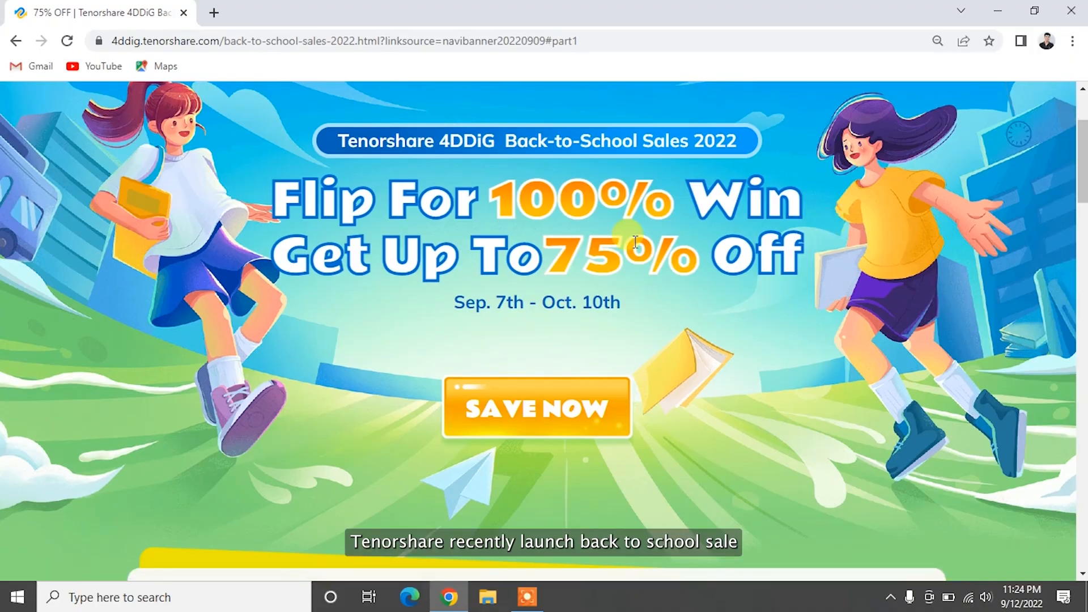
pyautogui.scroll(-3)
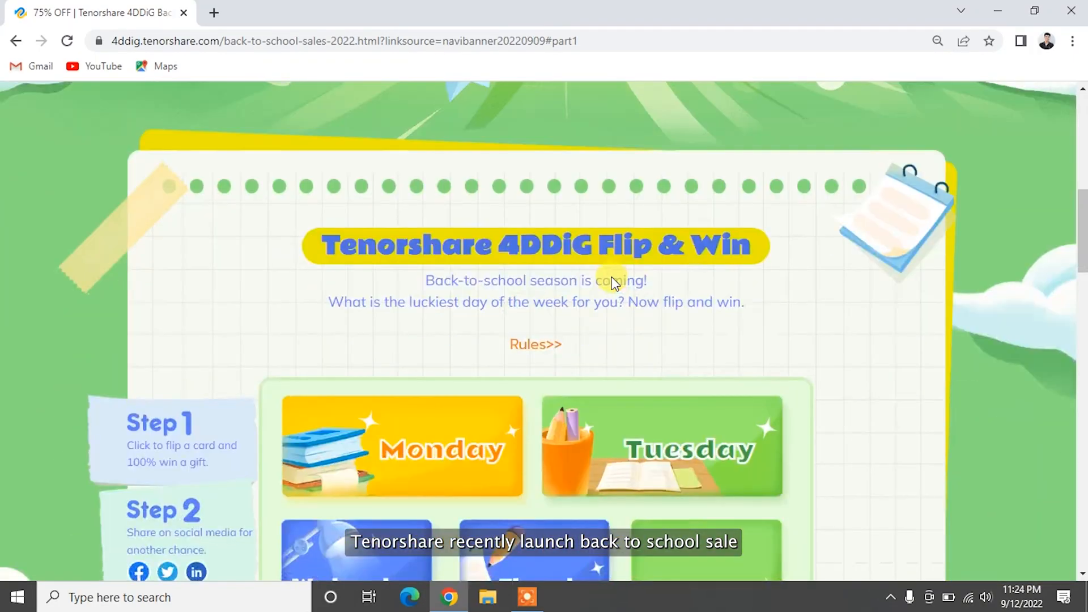
pyautogui.scroll(-3)
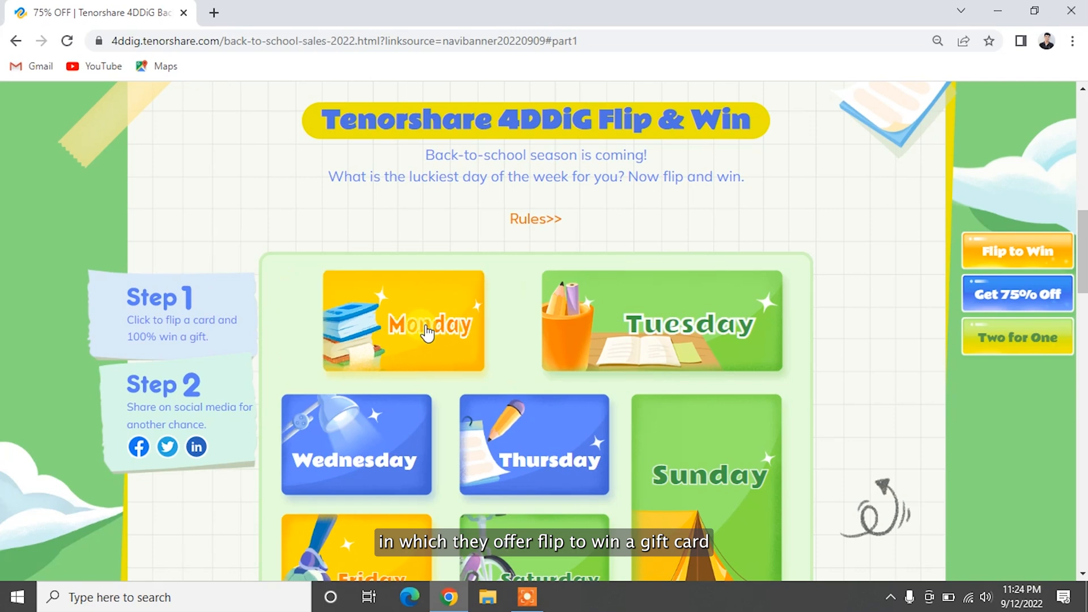
pyautogui.click(403, 323)
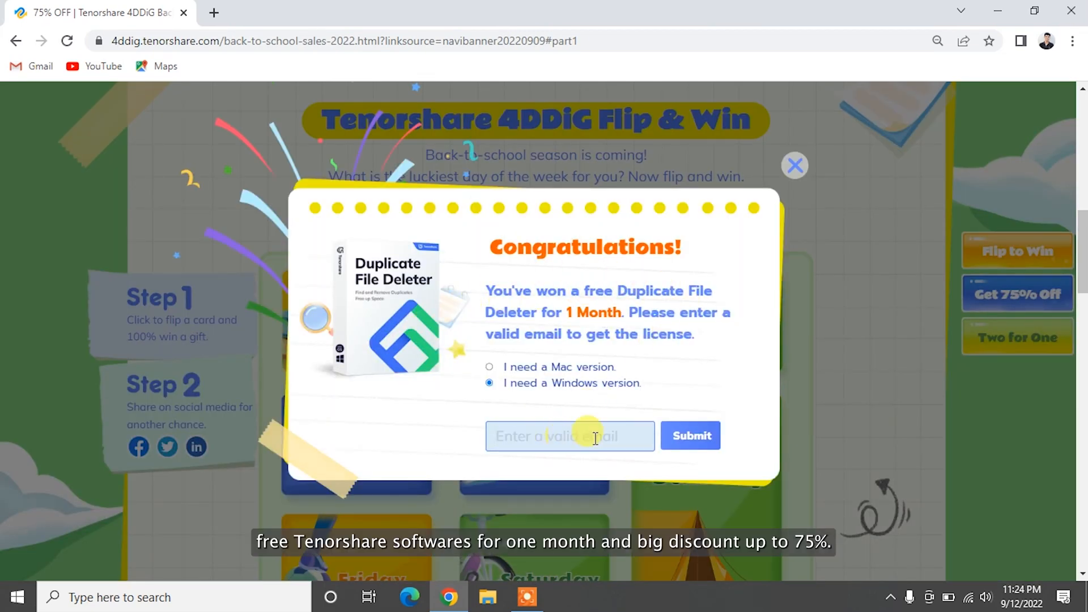
pyautogui.click(793, 165)
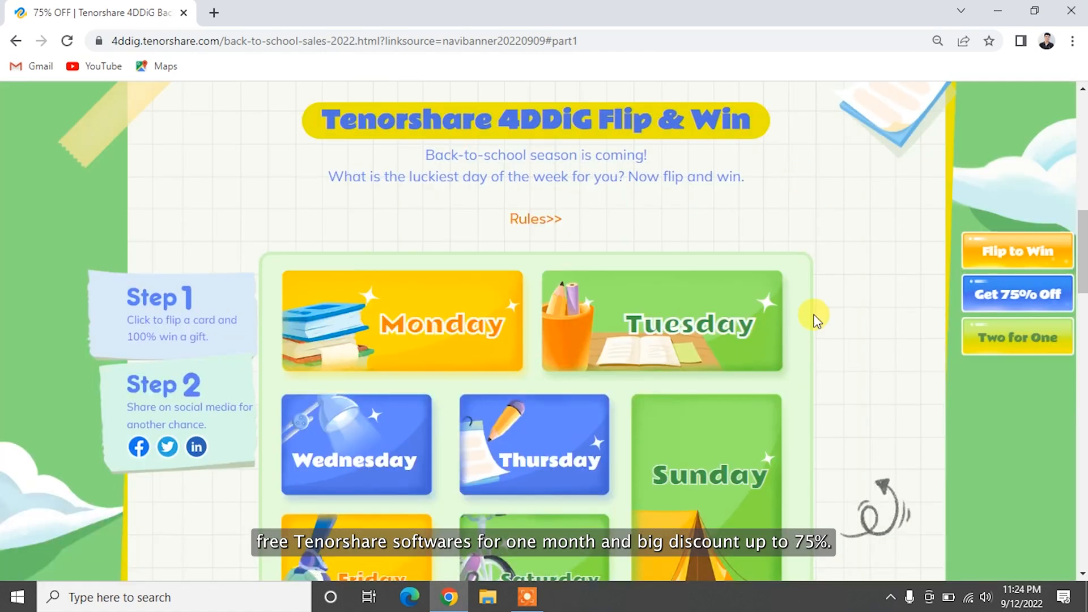
pyautogui.scroll(-3)
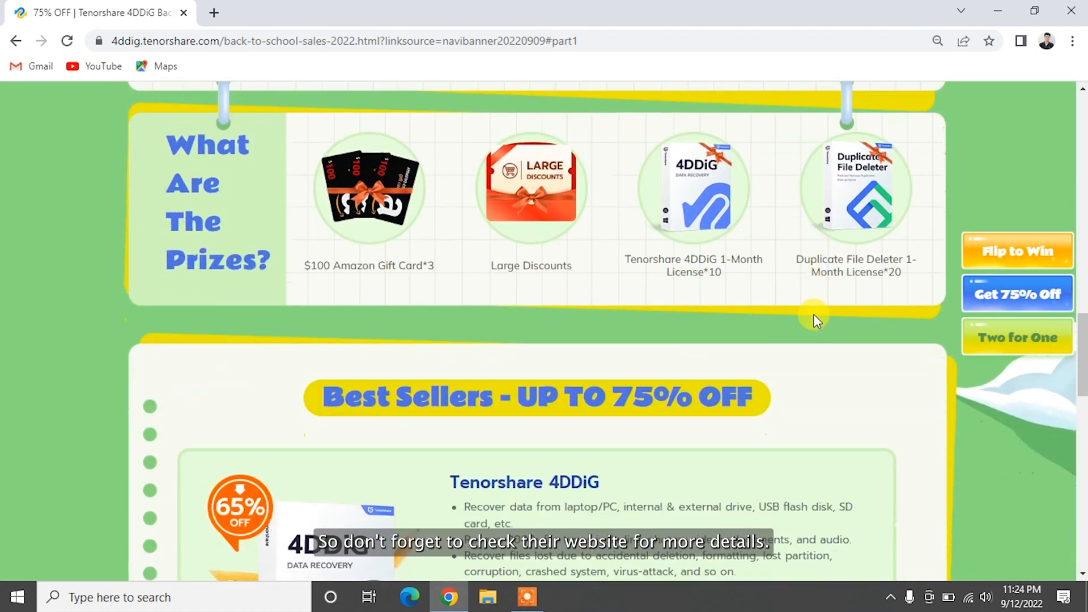
pyautogui.scroll(3)
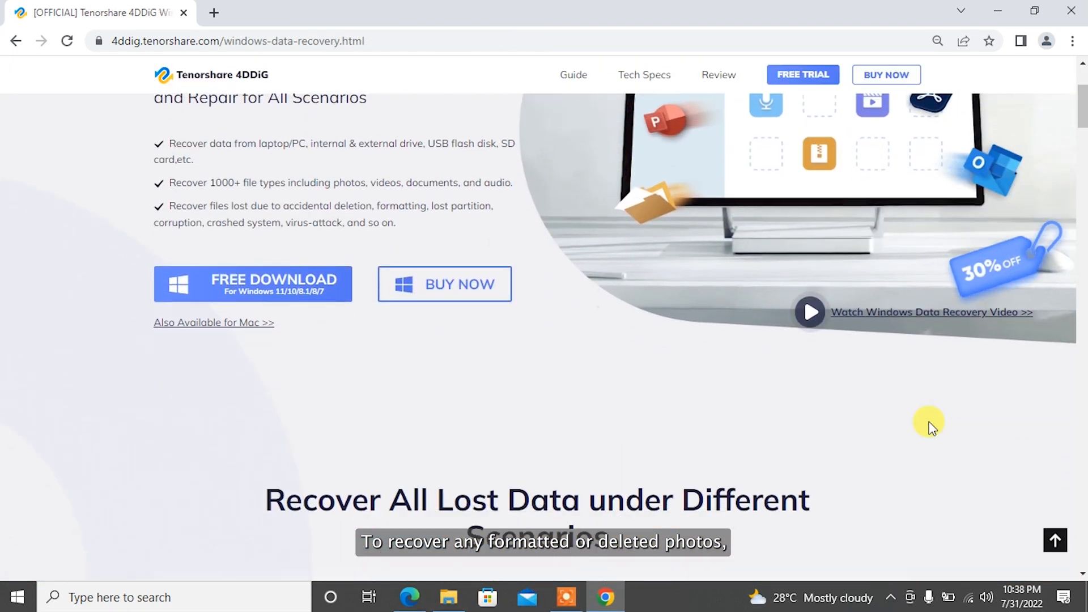
pyautogui.scroll(-3)
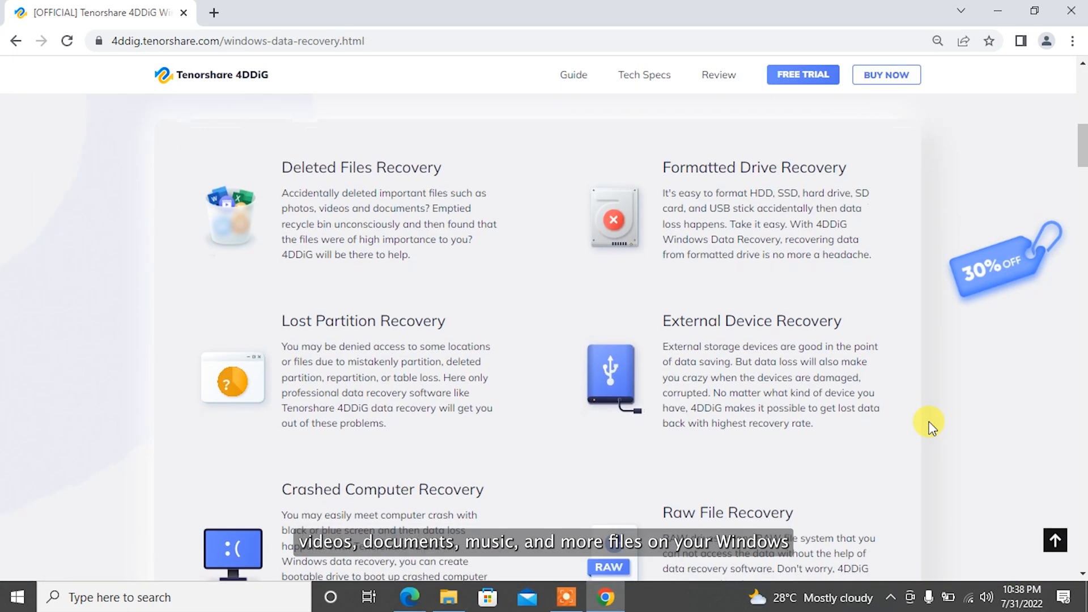
pyautogui.scroll(-3)
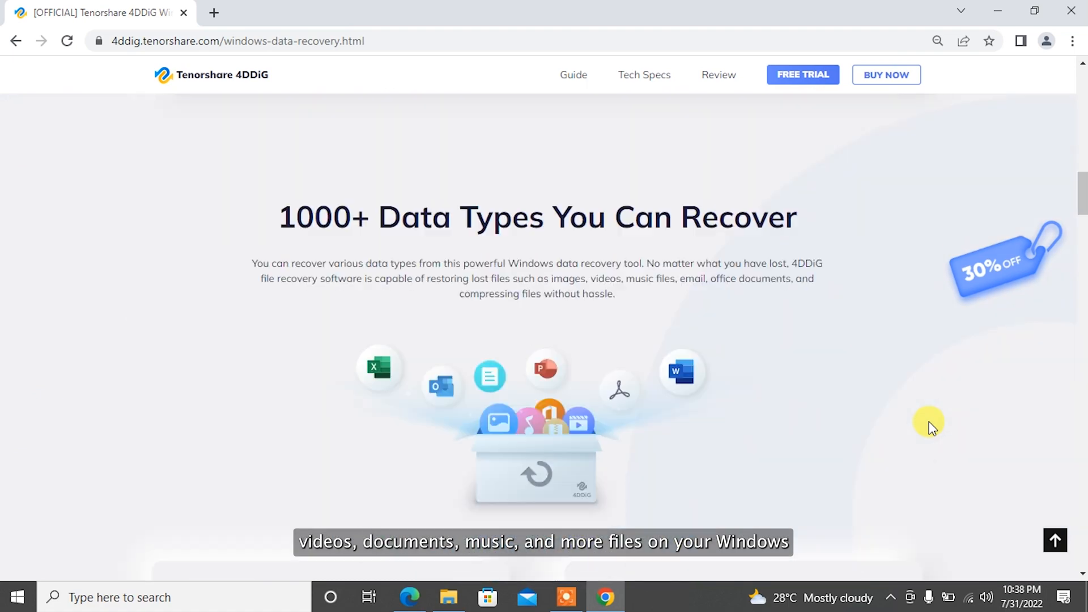
pyautogui.scroll(-3)
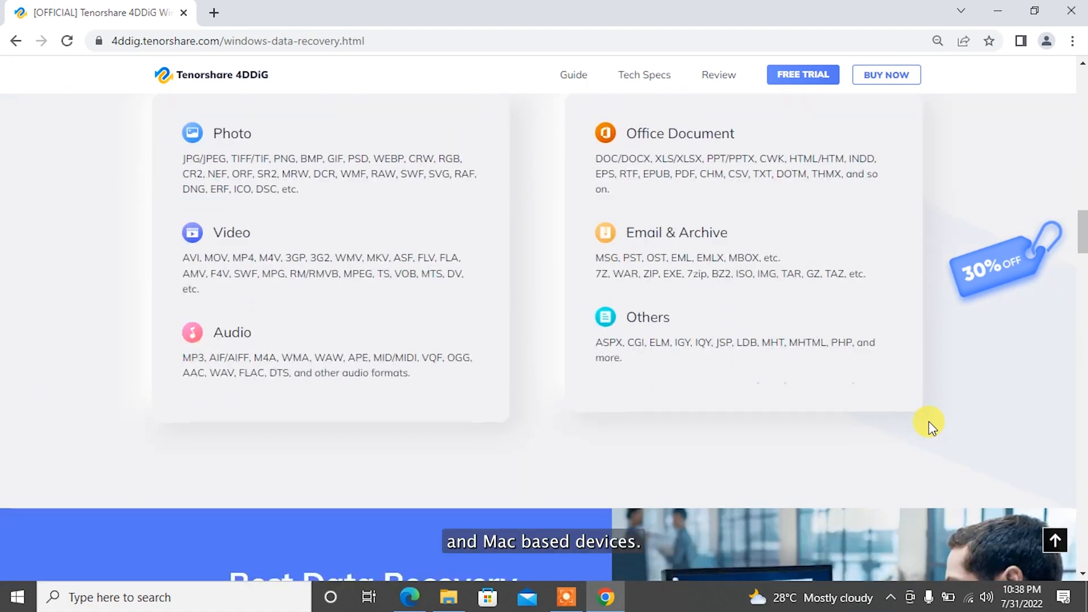
pyautogui.scroll(-3)
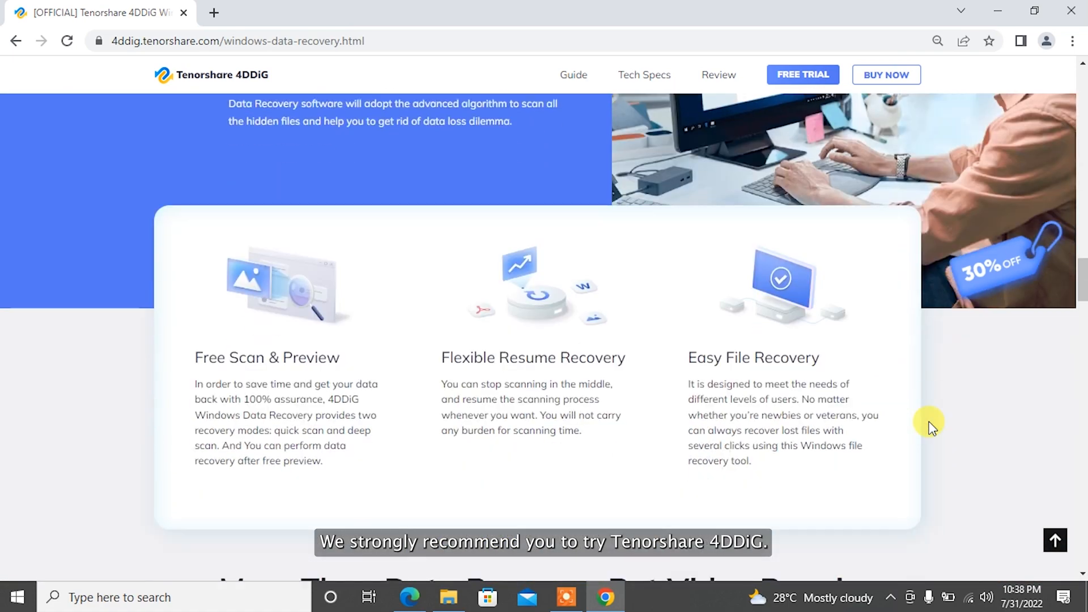
pyautogui.scroll(-3)
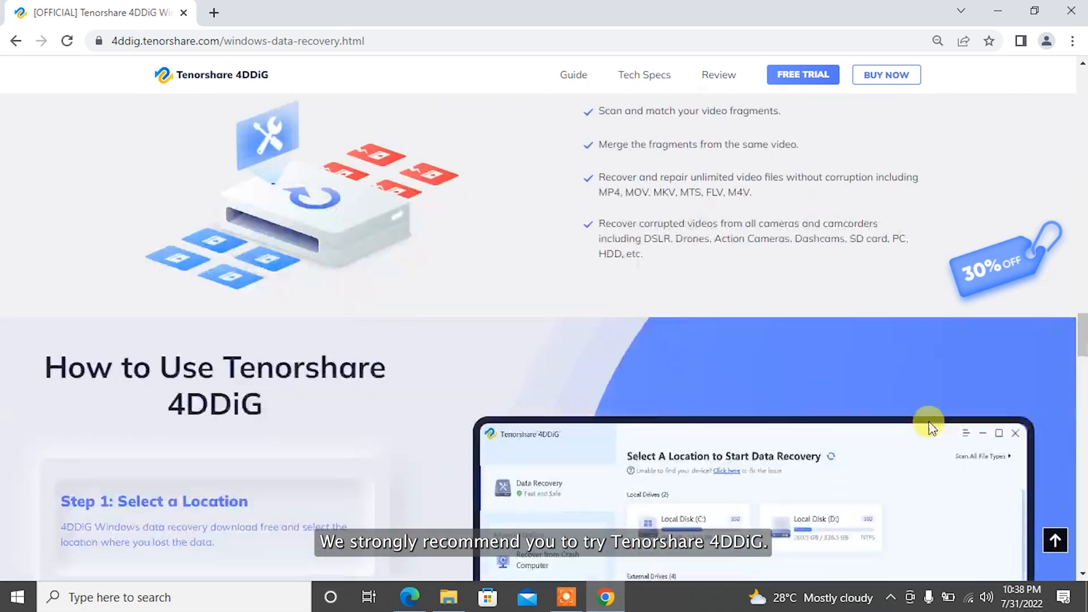
pyautogui.scroll(-3)
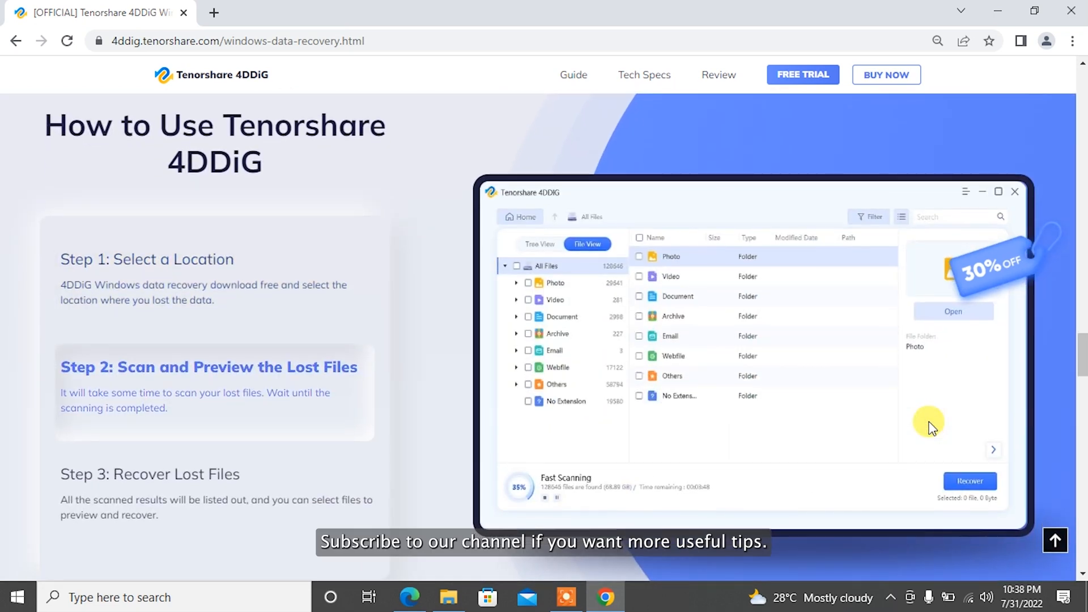